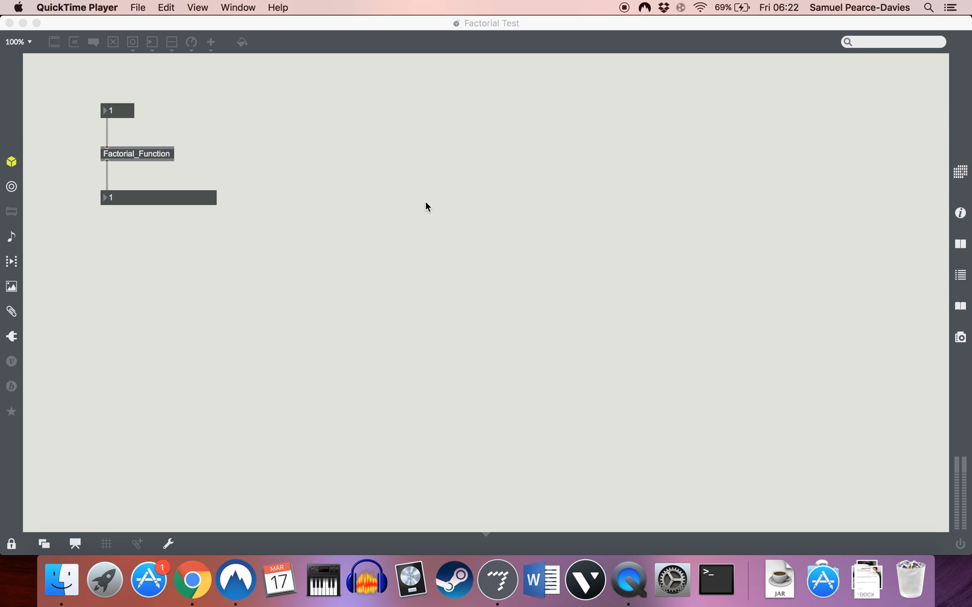
mouse_move(130, 157)
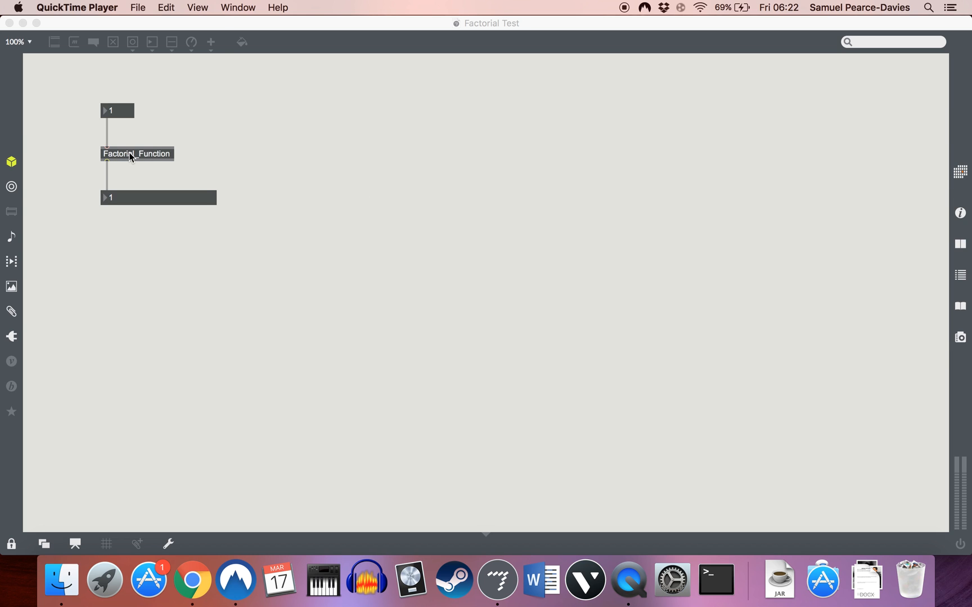
double_click(137, 154)
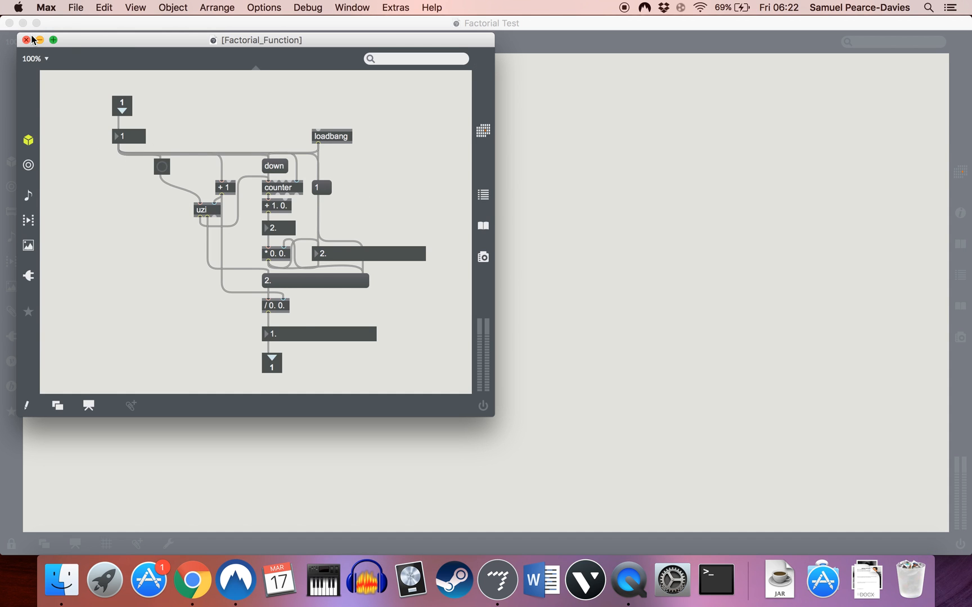
click(27, 40)
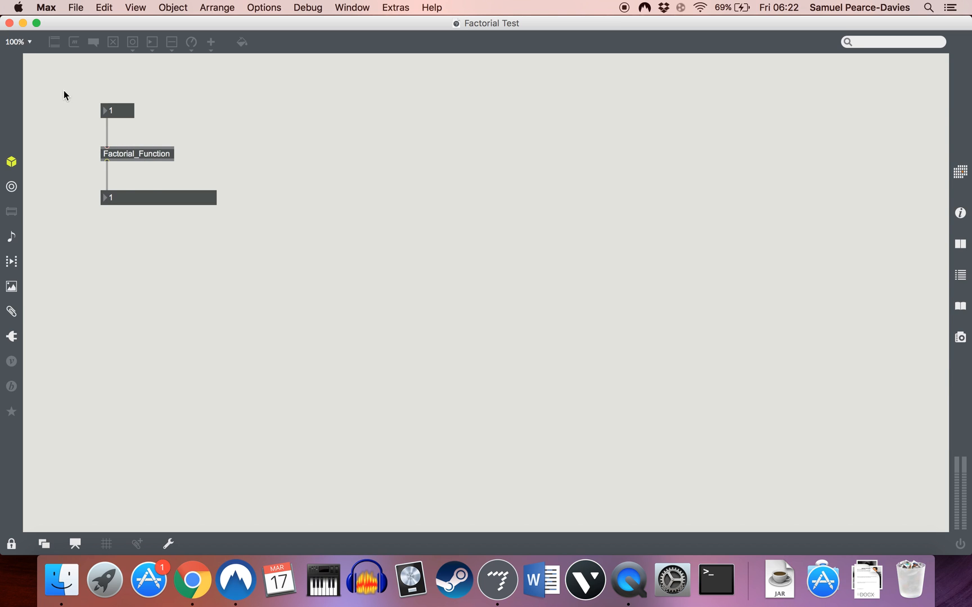
mouse_move(120, 115)
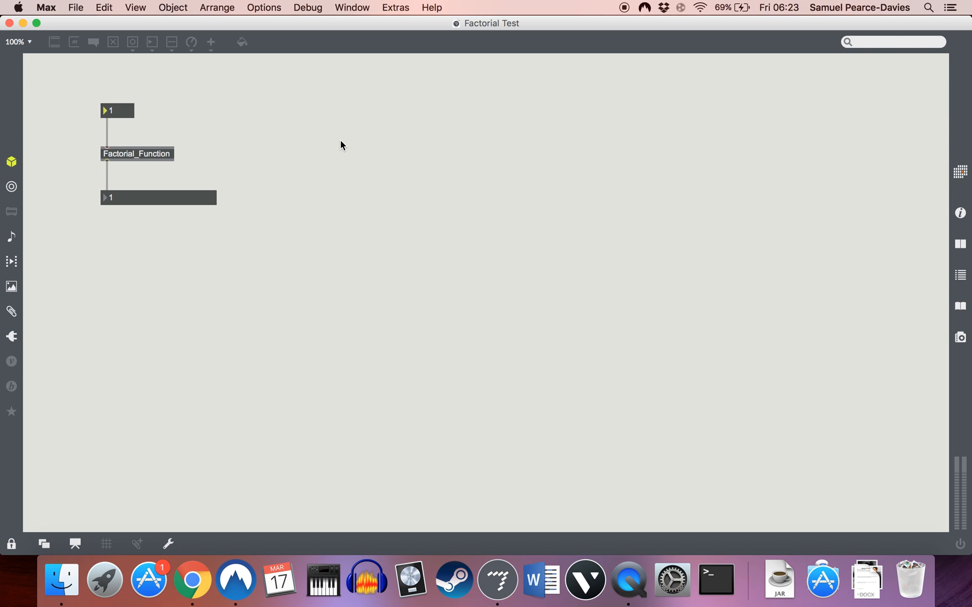
mouse_move(221, 151)
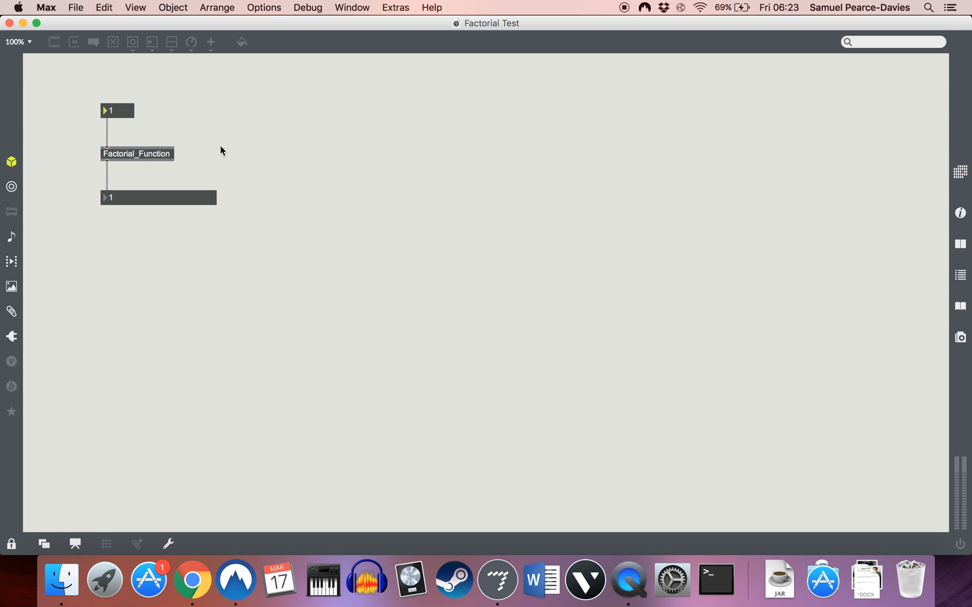